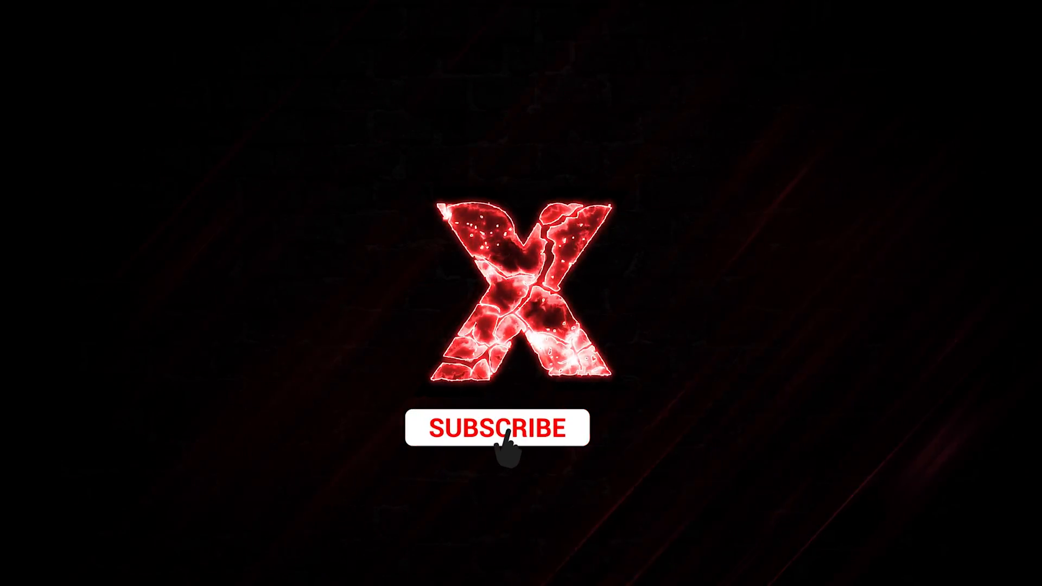
Launch Grounded and wait on its Press Any Button title screen.
{"action": "left_click", "coordinate": [506, 427]}
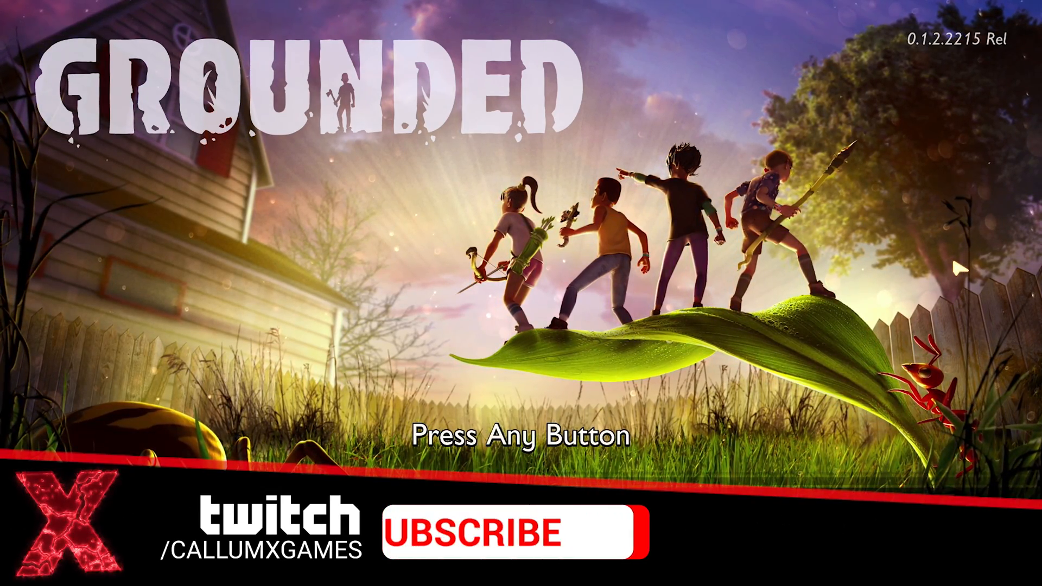
Bring up This PC's drives, including Local Disk (C:), in File Explorer.
{"action": "left_click", "coordinate": [503, 531]}
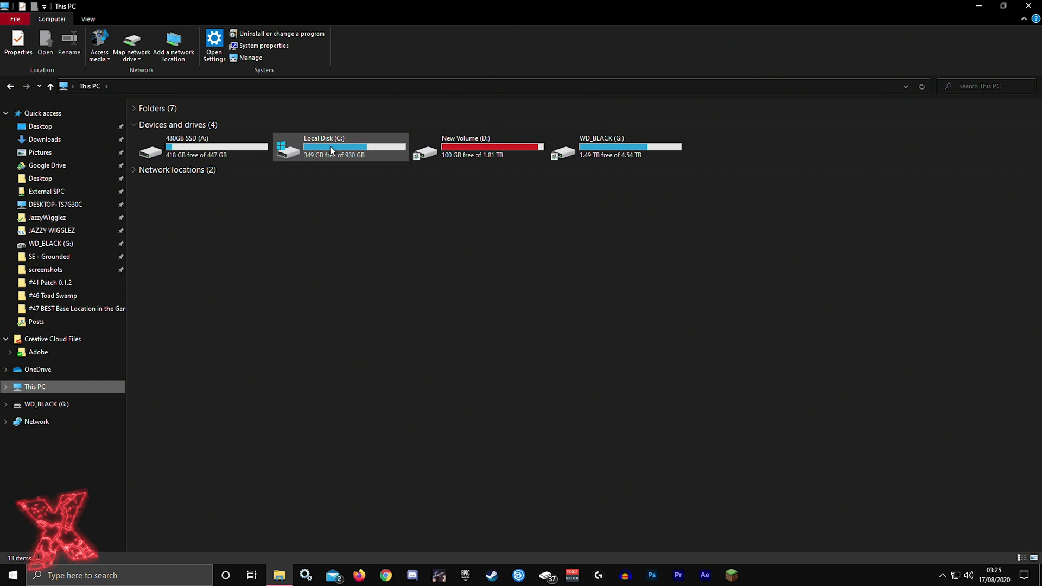
{"action": "mouse_move", "coordinate": [332, 149]}
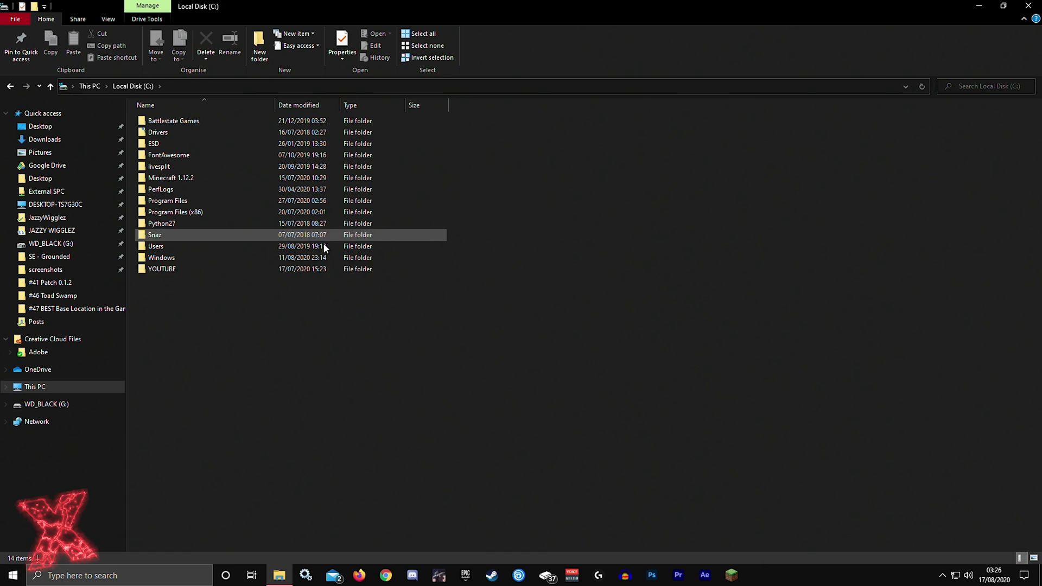
Navigate C:\Users into the user profile's Saved Games folder.
{"action": "double_click", "coordinate": [155, 246]}
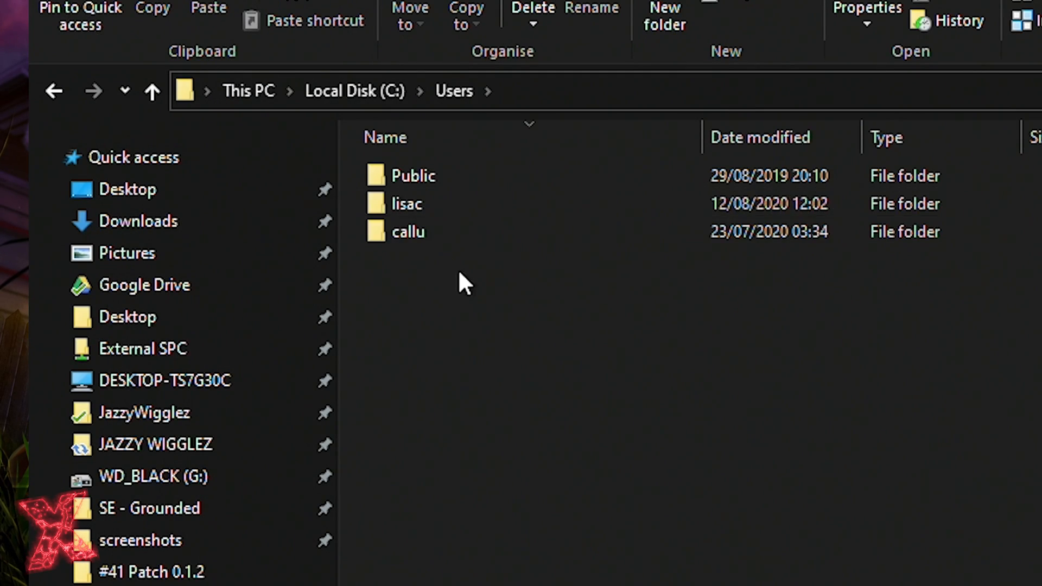
{"action": "left_click", "coordinate": [408, 231]}
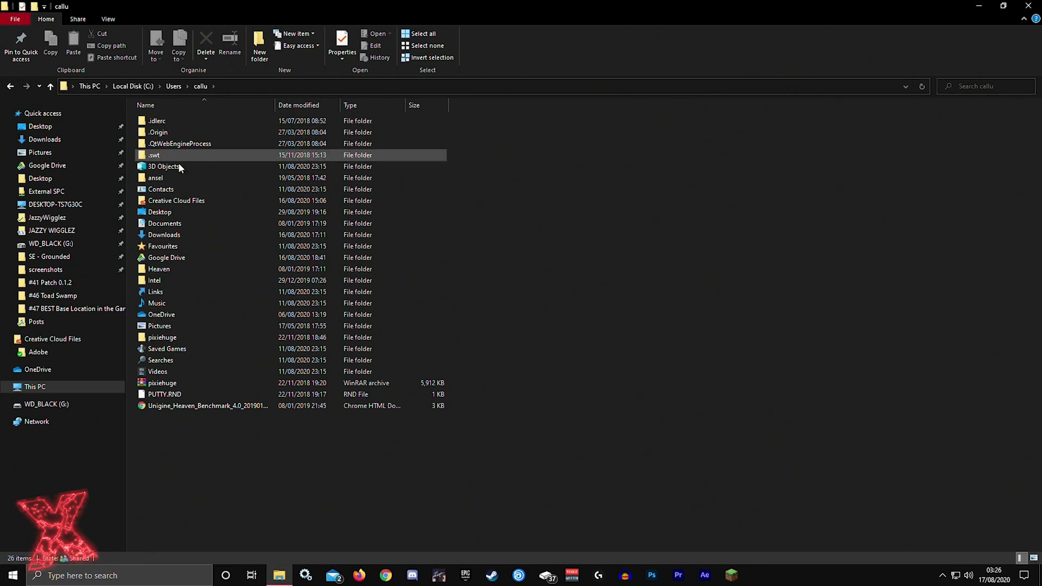
{"action": "mouse_move", "coordinate": [166, 349]}
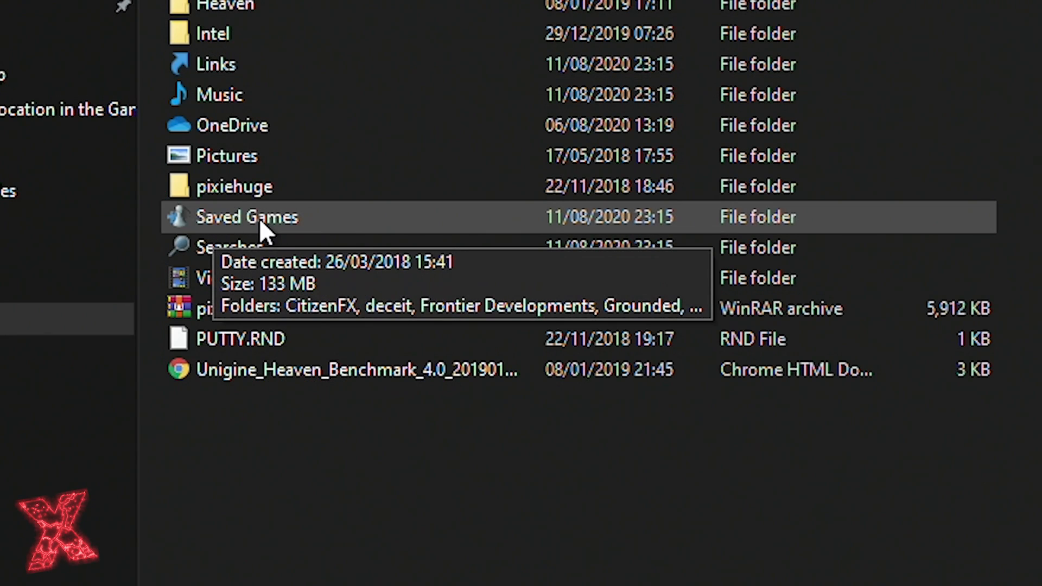
{"action": "double_click", "coordinate": [248, 217]}
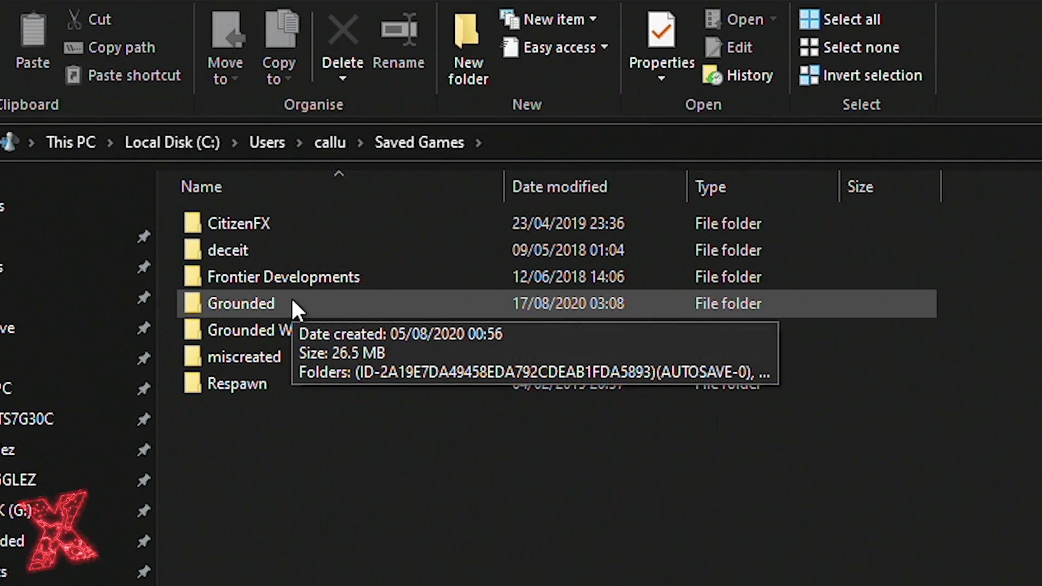
{"action": "mouse_move", "coordinate": [316, 317]}
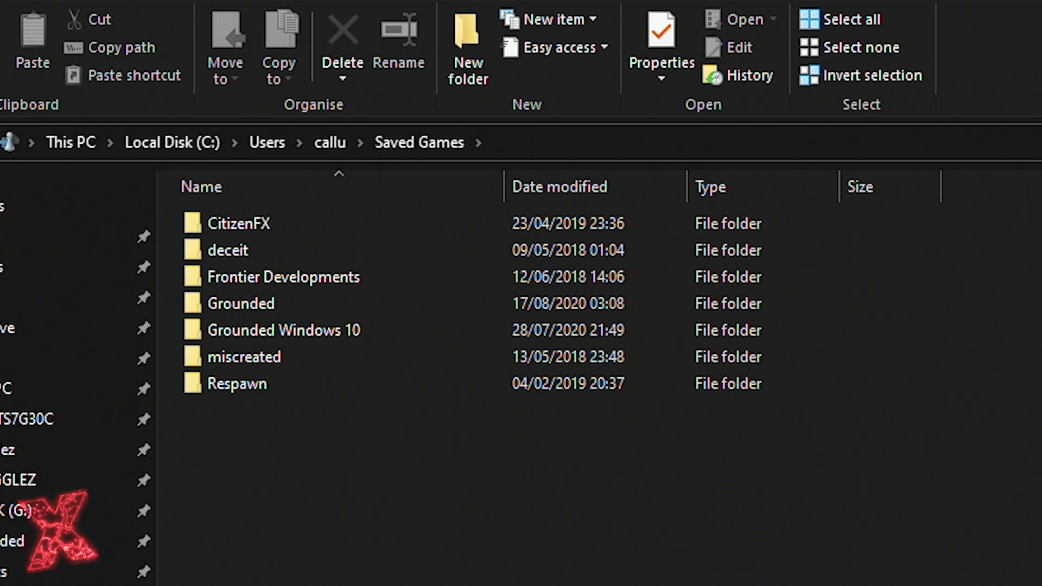
{"action": "left_click", "coordinate": [244, 357]}
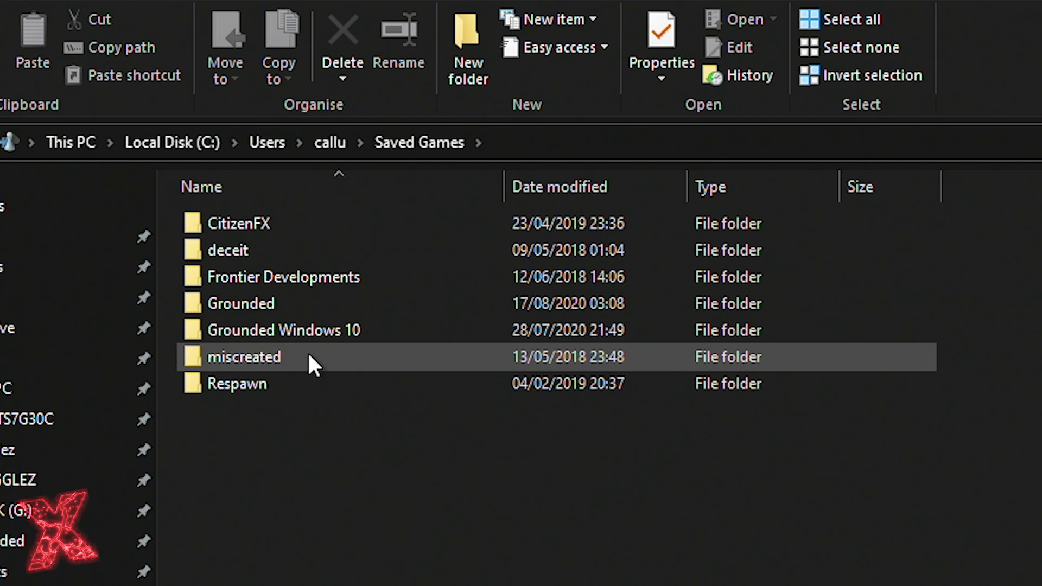
{"action": "mouse_move", "coordinate": [284, 330]}
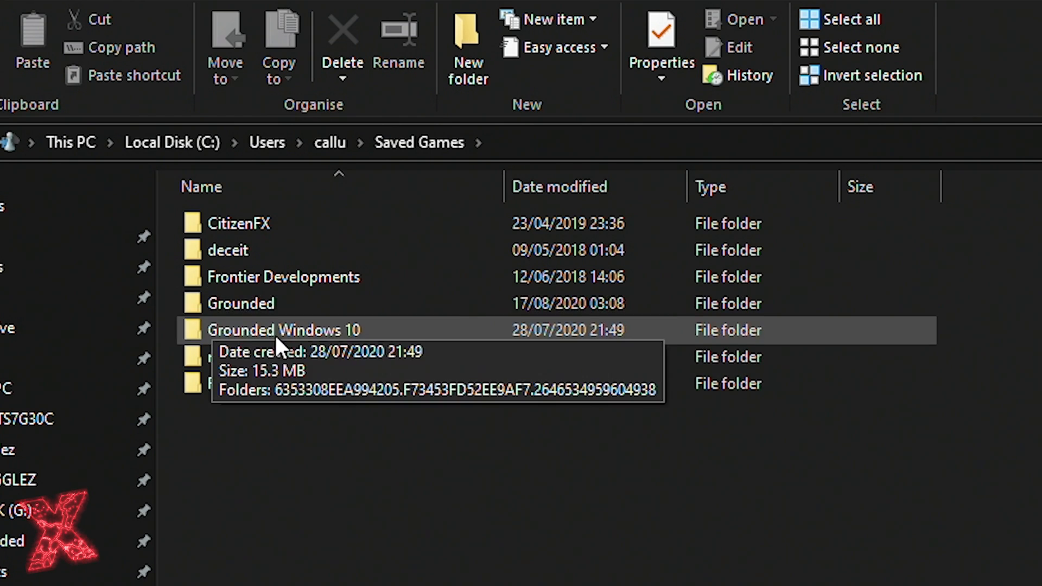
Open the Grounded folder in Saved Games, showing its 31 save folders.
{"action": "double_click", "coordinate": [240, 303]}
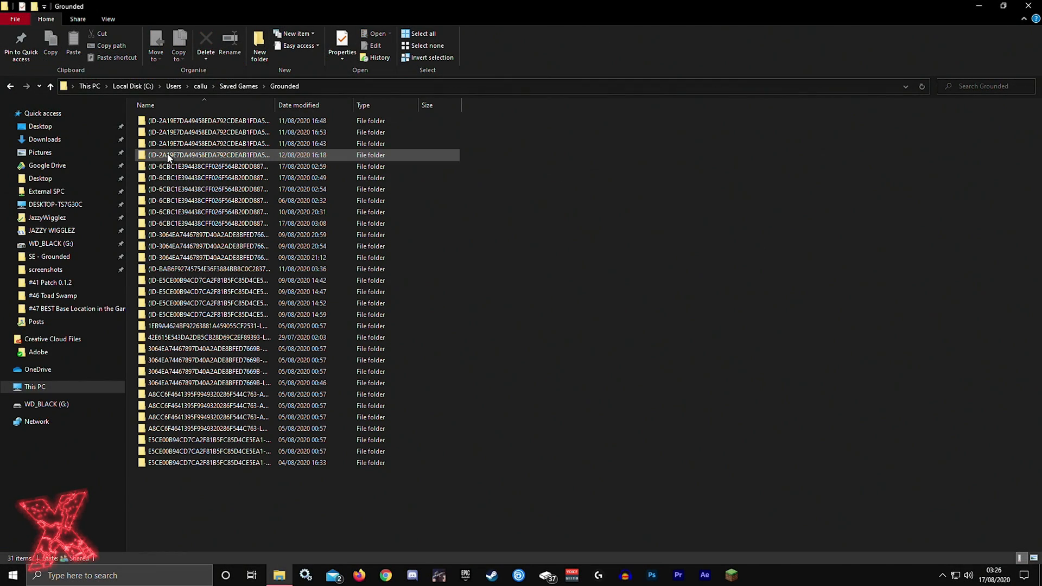
{"action": "left_click", "coordinate": [251, 406]}
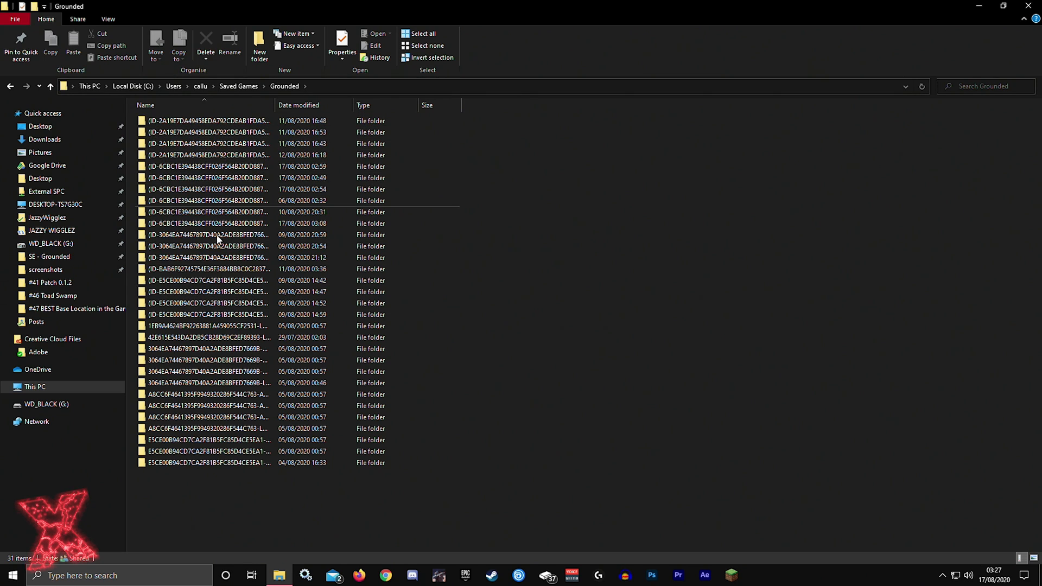
{"action": "left_click", "coordinate": [206, 143]}
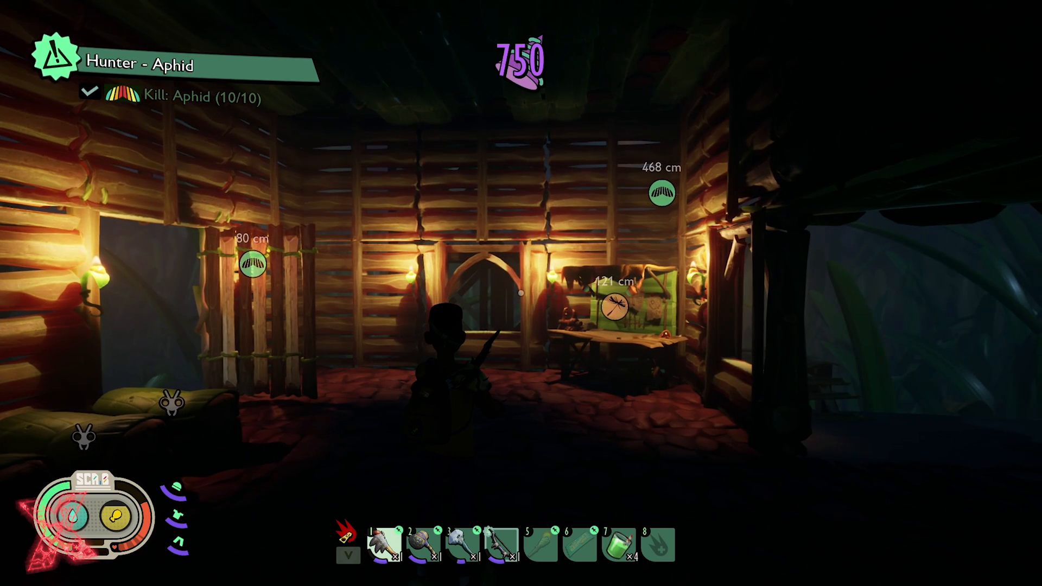
Leave the game and return to the Grounded saves folder window.
{"action": "key", "text": "Escape"}
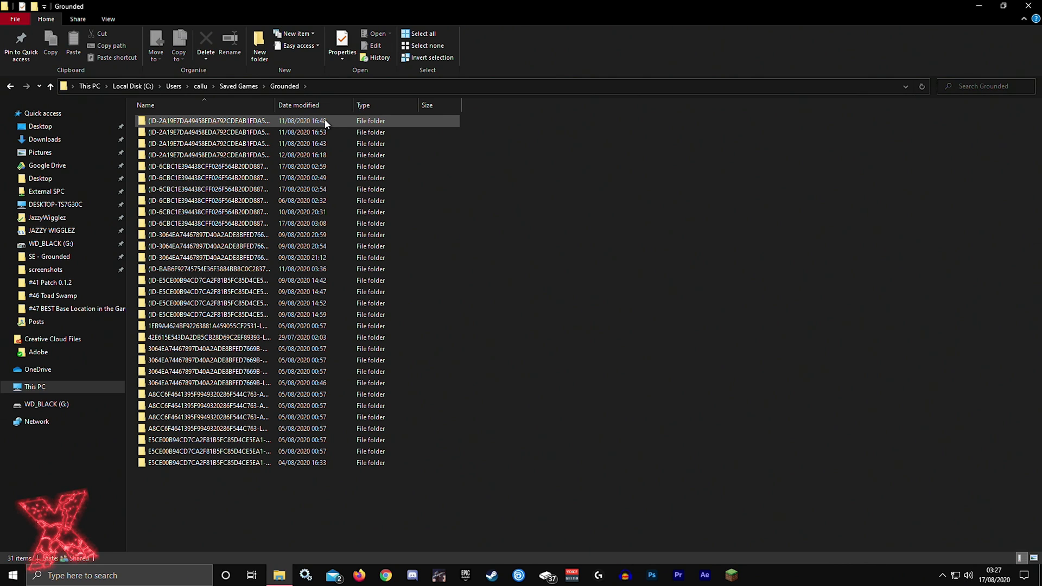
{"action": "mouse_move", "coordinate": [211, 121]}
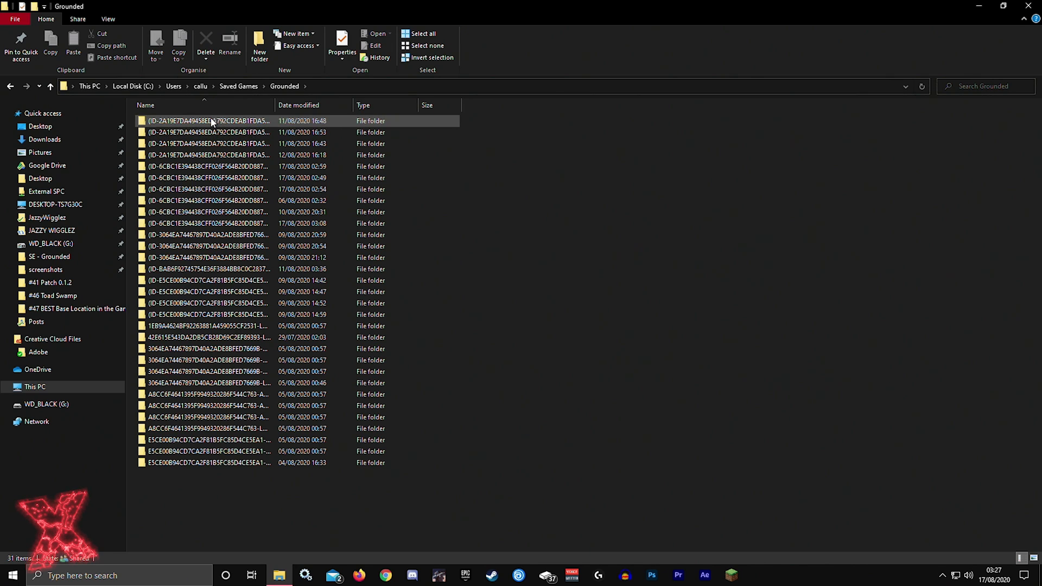
Paste the copied save folder into Saved Games\Grounded.
{"action": "left_click", "coordinate": [209, 120]}
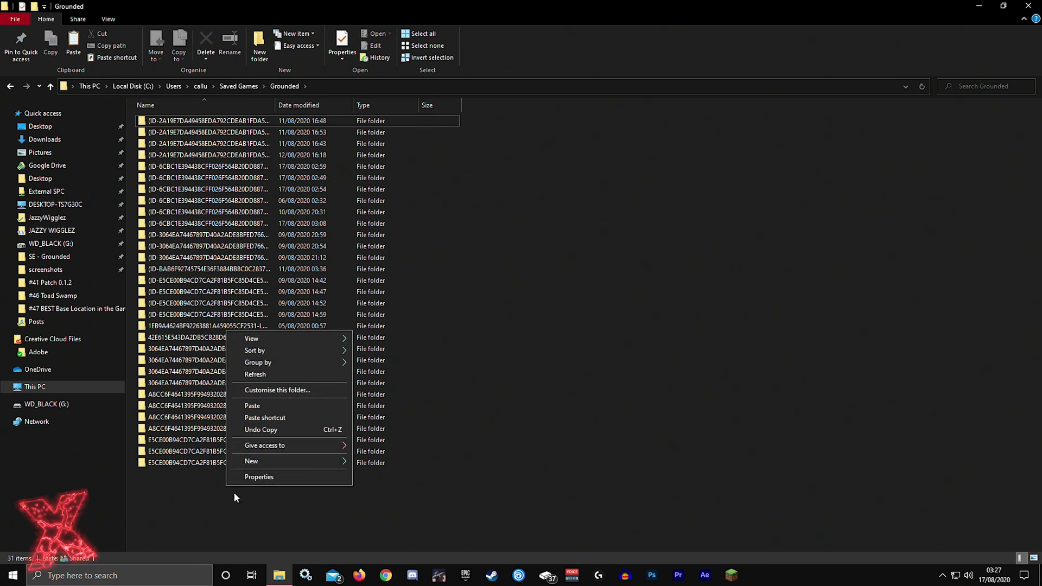
{"action": "mouse_move", "coordinate": [257, 409]}
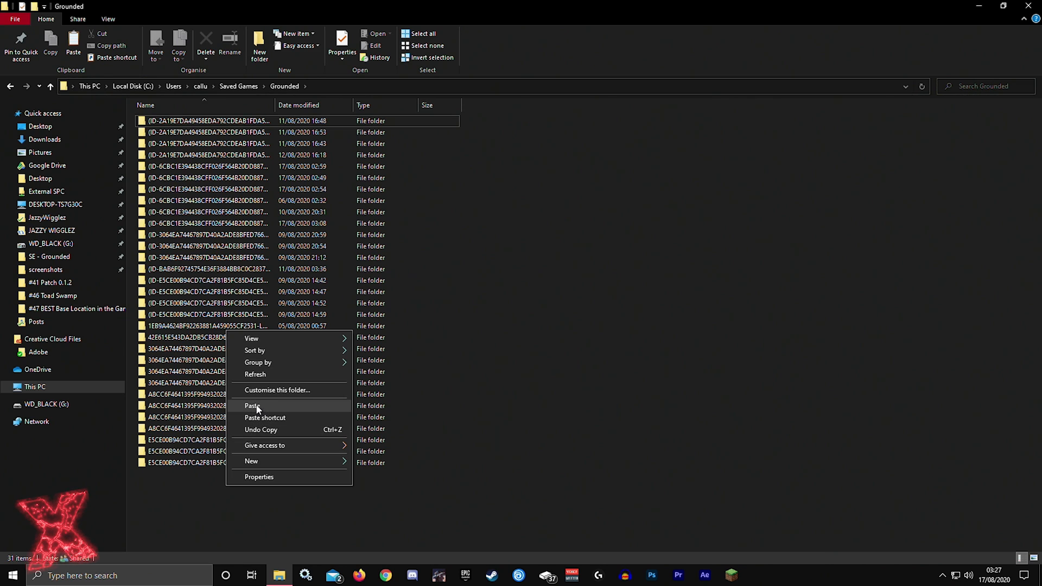
{"action": "left_click", "coordinate": [252, 406]}
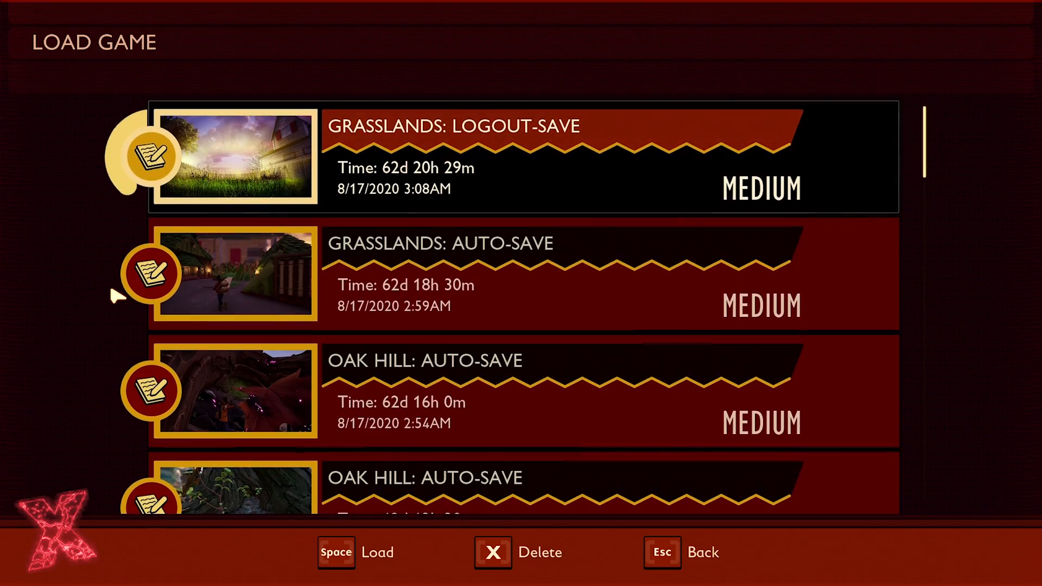
Load the top Grasslands save from the Load Game list.
{"action": "key", "text": "space"}
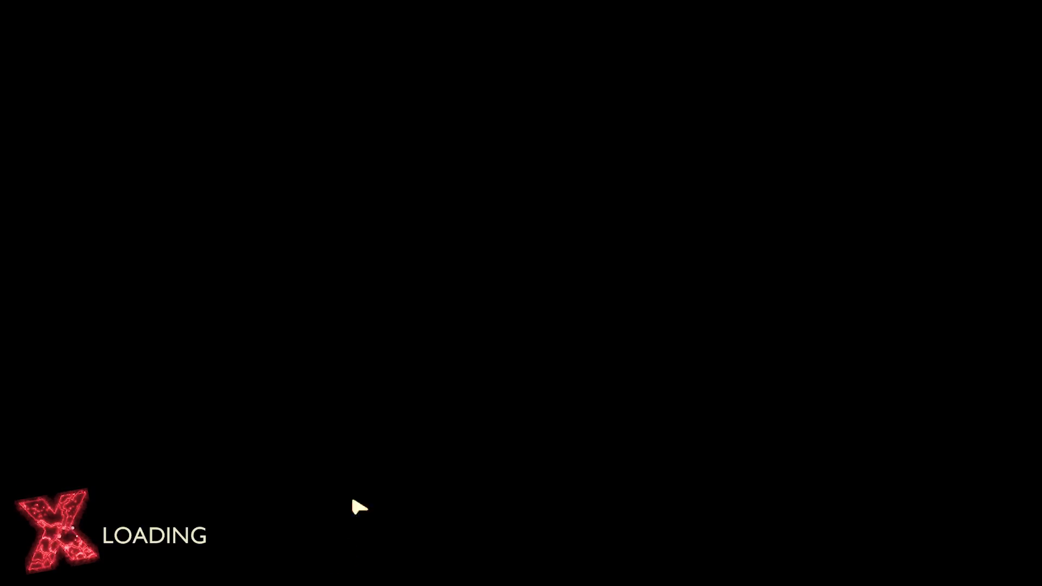
{"action": "mouse_move", "coordinate": [435, 361]}
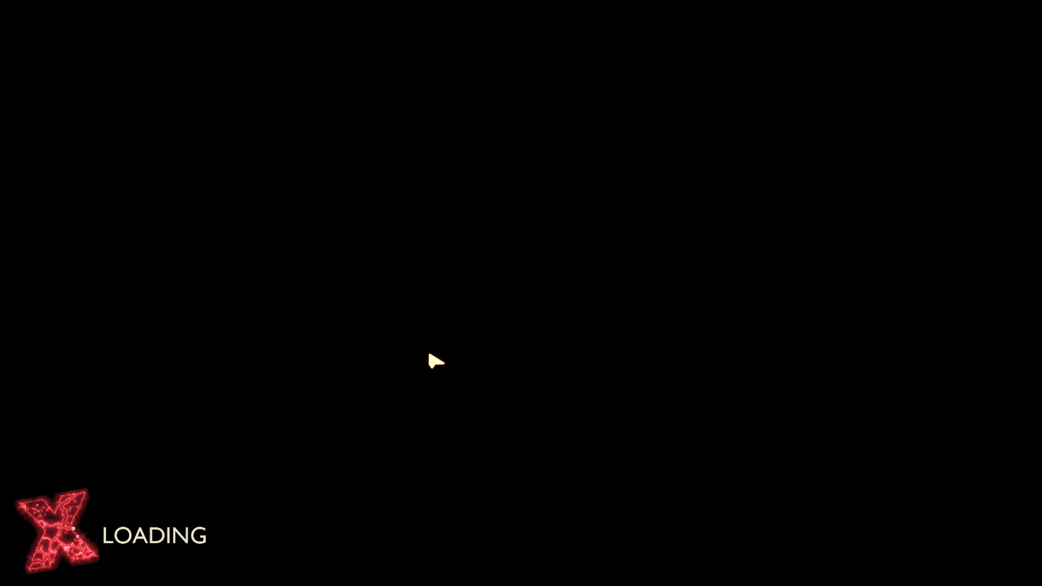
{"action": "mouse_move", "coordinate": [633, 280]}
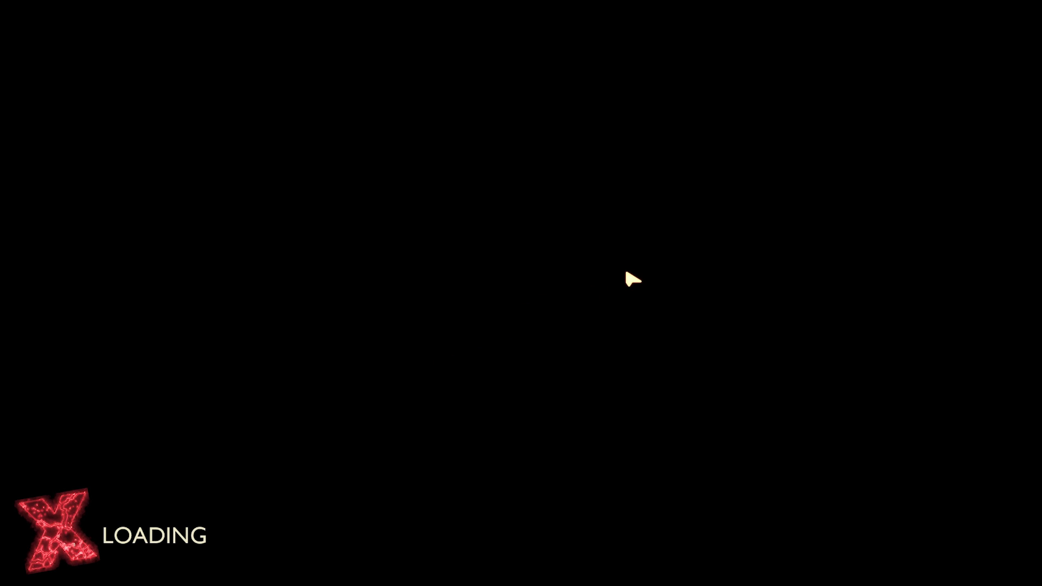